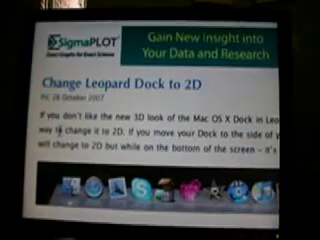
- Copy the selected Leopard Dock 2D article text from Safari using the right-click Copy command
{"action": "right_click", "coordinate": [160, 120]}
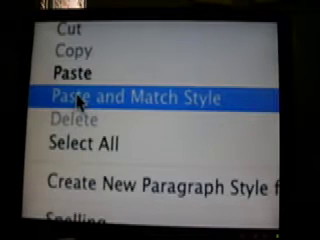